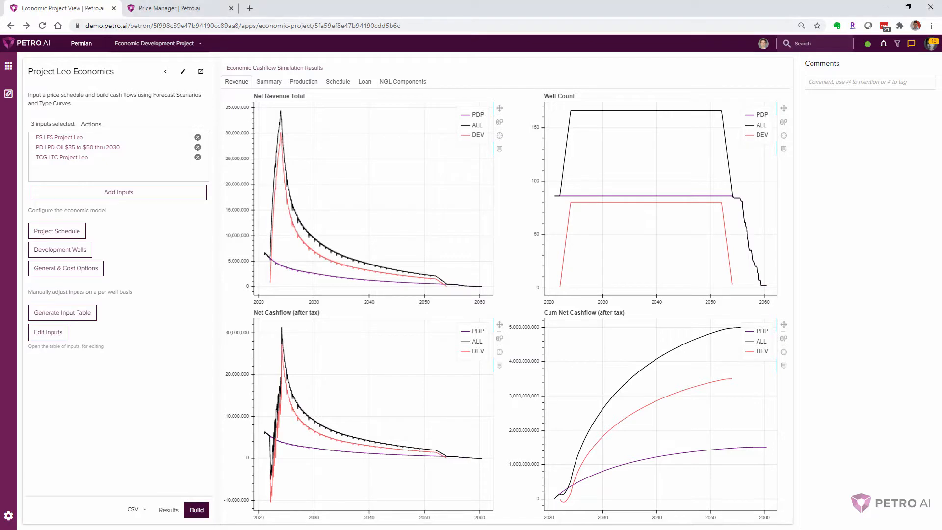
# Review the Price Deck column for all PDP and DEV wells in the Edit Inputs table
pyautogui.click(48, 332)
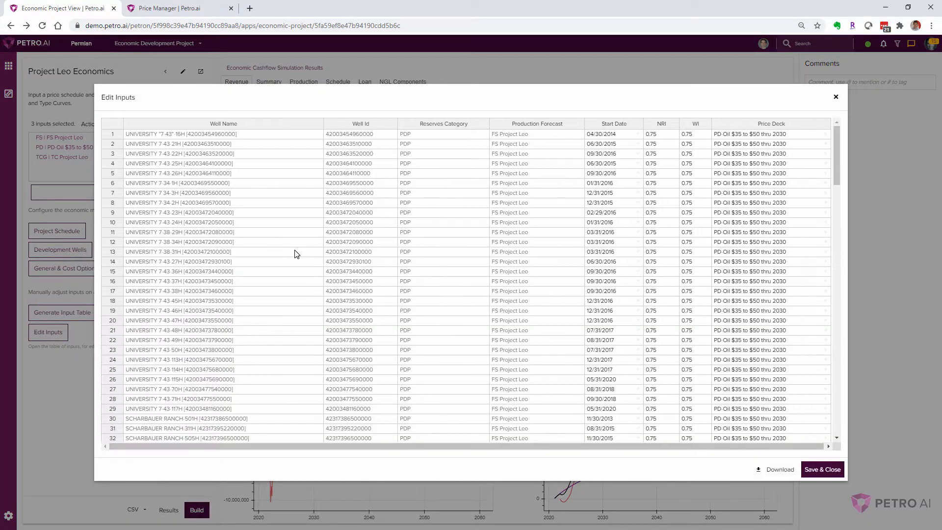
pyautogui.scroll(-3)
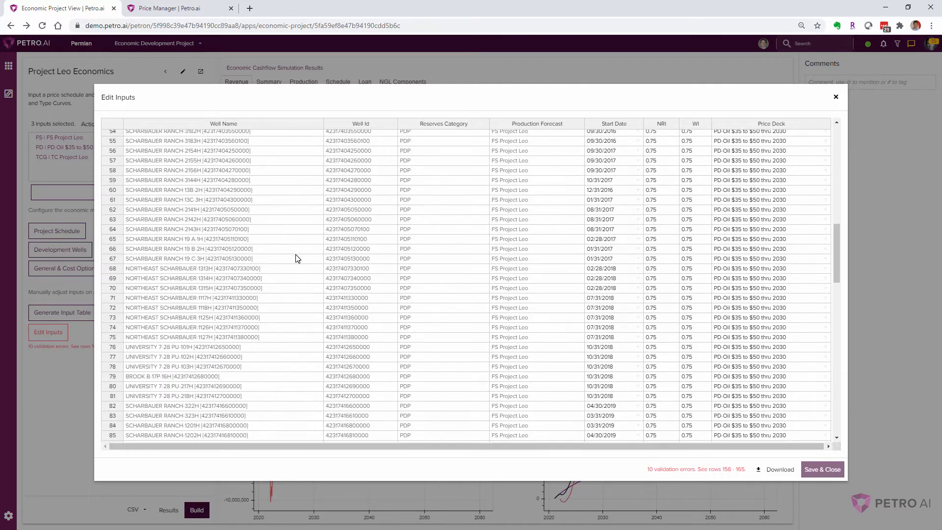
pyautogui.scroll(-3)
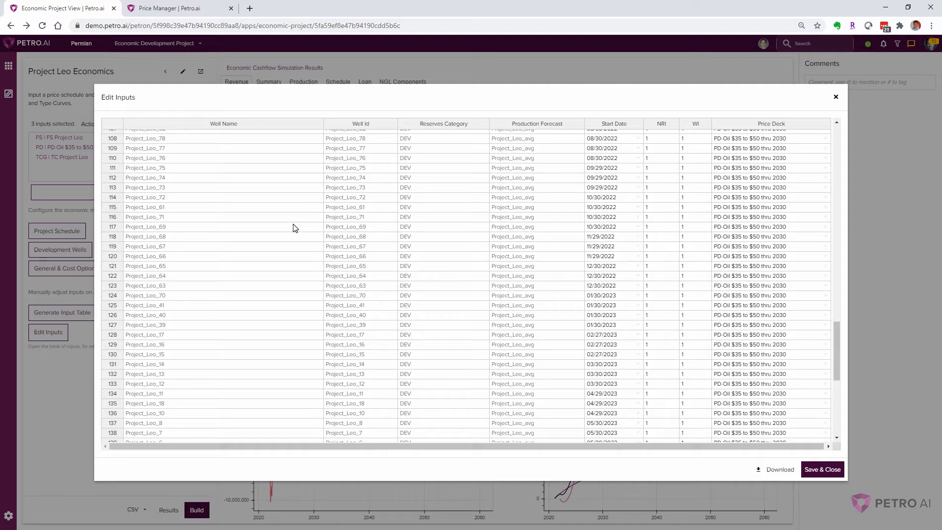
pyautogui.moveTo(463, 214)
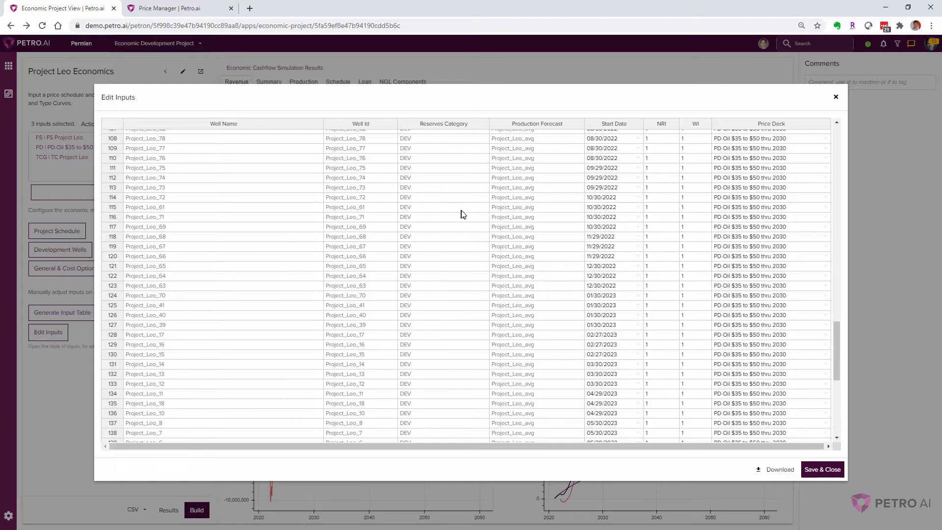
pyautogui.moveTo(836, 96)
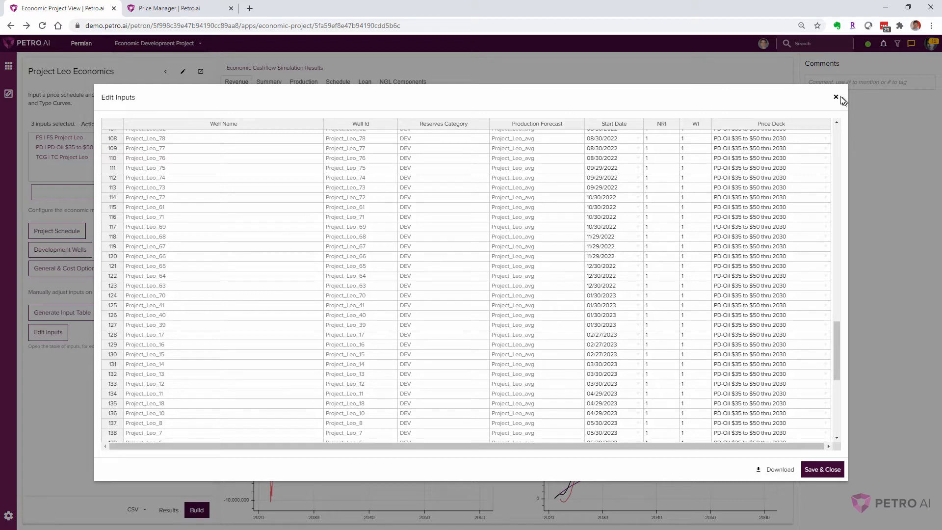
# Close Edit Inputs and follow the bit.ly price deck link from the Comments panel
pyautogui.click(837, 96)
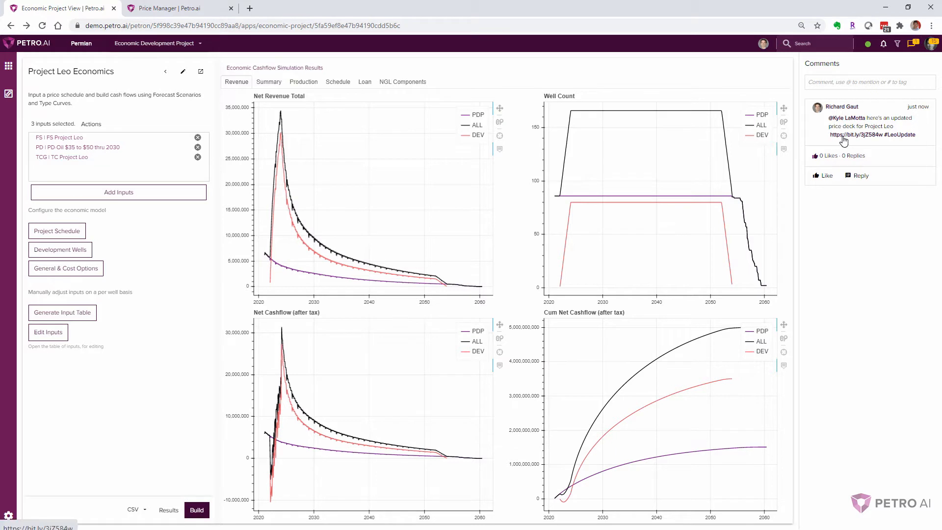
pyautogui.click(861, 134)
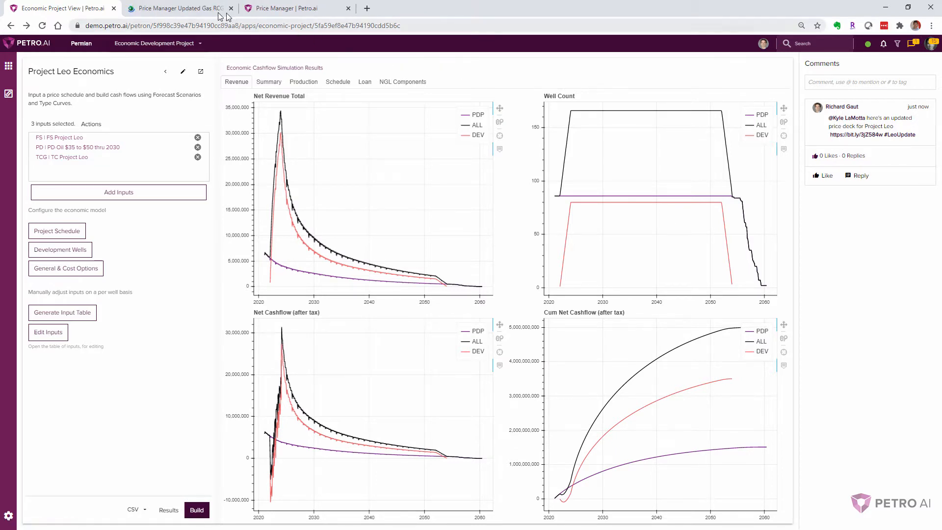
# Copy the 2020–2030 oil, gas and NGL prices (B2:I12) from the workbook, then go to Price Manager
pyautogui.click(178, 7)
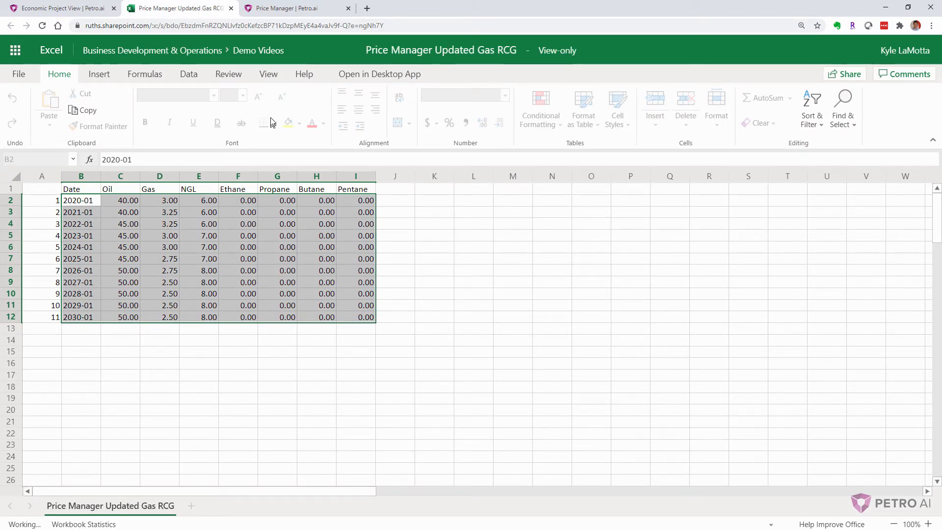
pyautogui.click(289, 8)
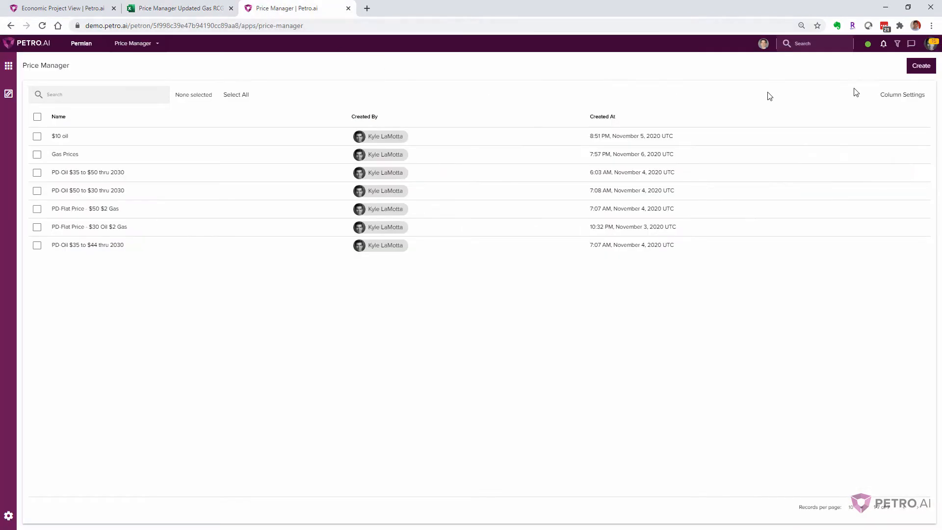
# Create the 'Leo Update' price deck with the pasted 2020–2030 prices and return to Project Leo Economics
pyautogui.click(921, 65)
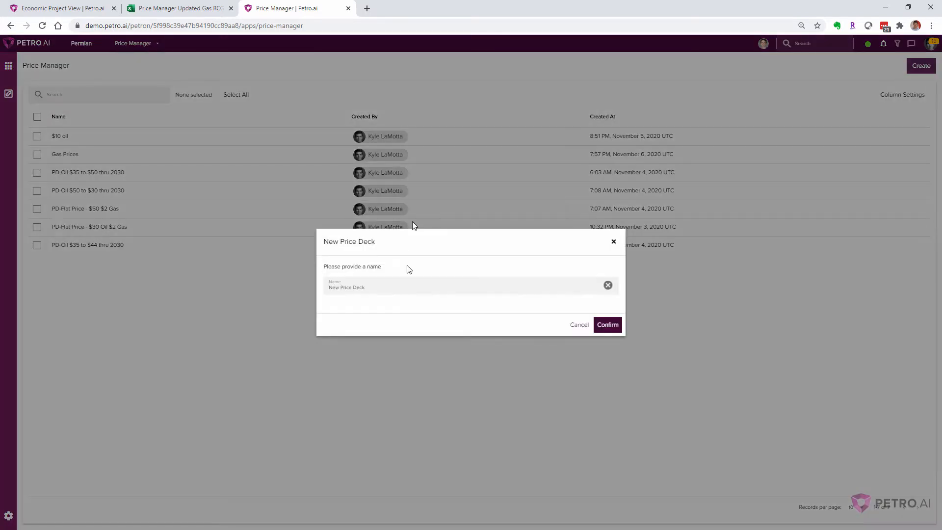
pyautogui.write('Leo Upda')
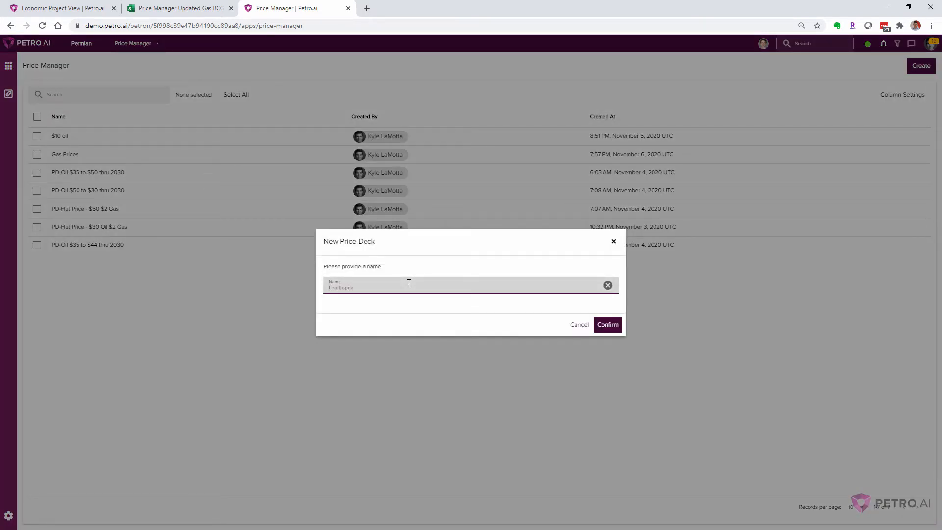
pyautogui.click(608, 324)
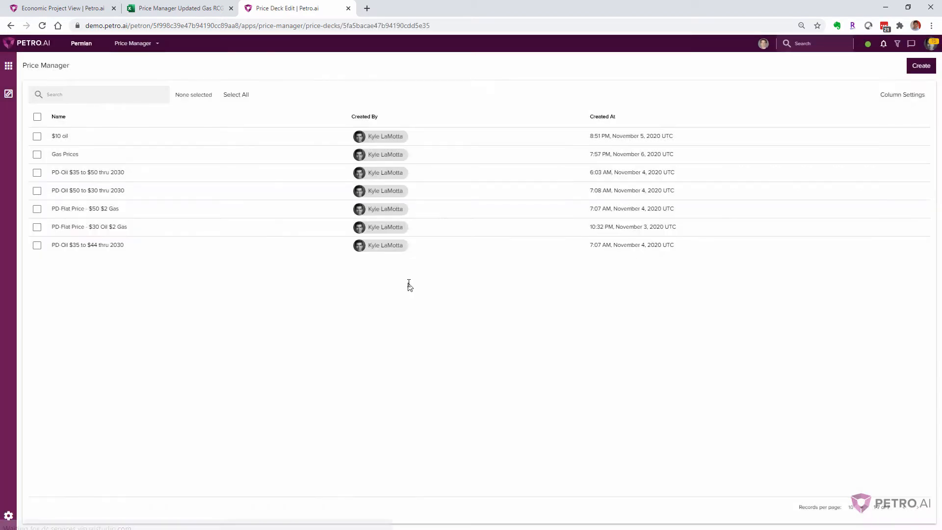
pyautogui.click(921, 65)
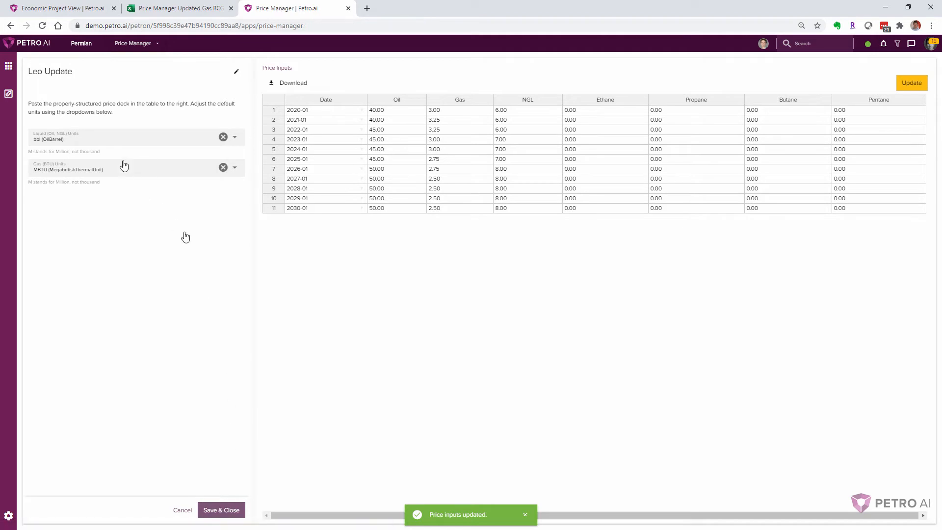
pyautogui.click(59, 9)
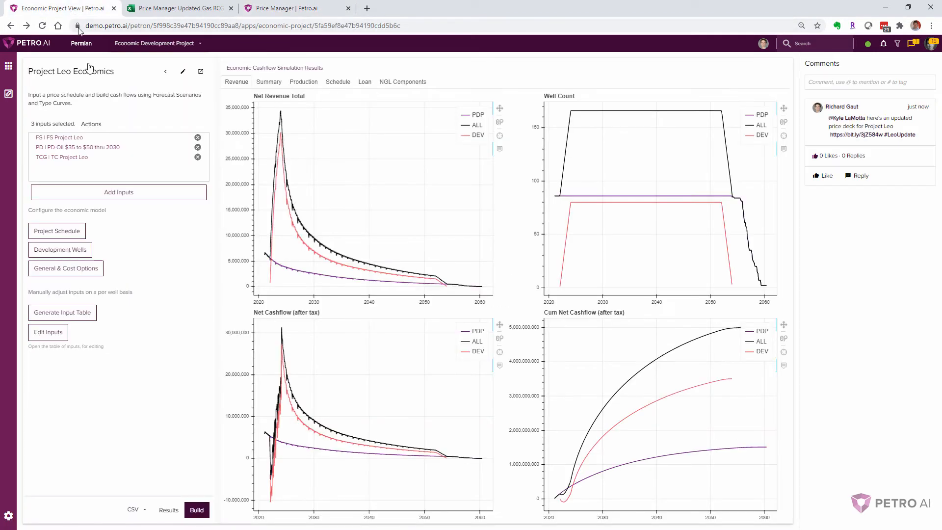
pyautogui.moveTo(123, 197)
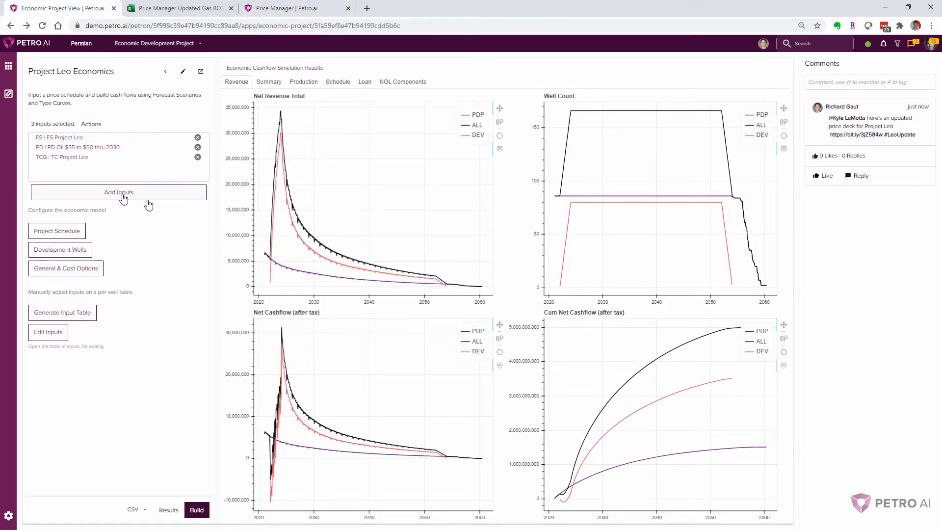
# Add Leo Update to the project inputs, remove PD-Oil $35 to $50 thru 2030, and save
pyautogui.click(118, 192)
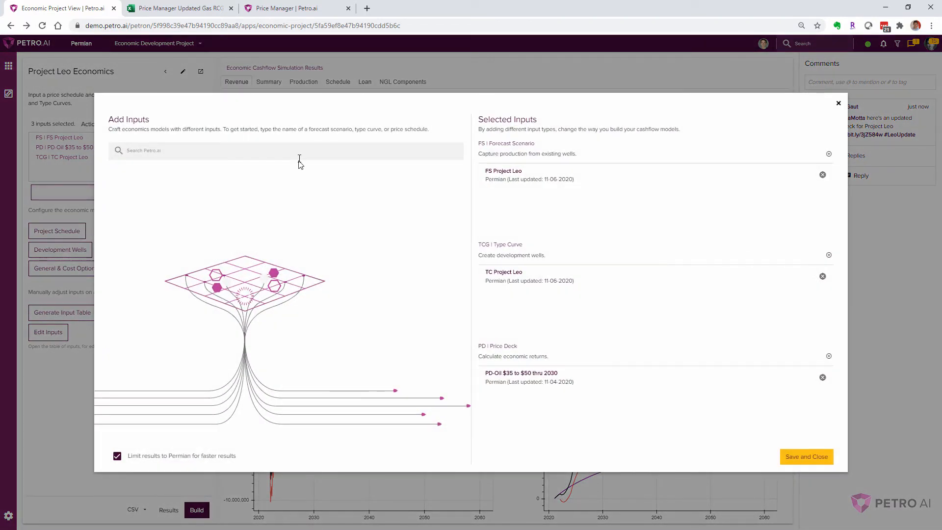
pyautogui.write('Leo')
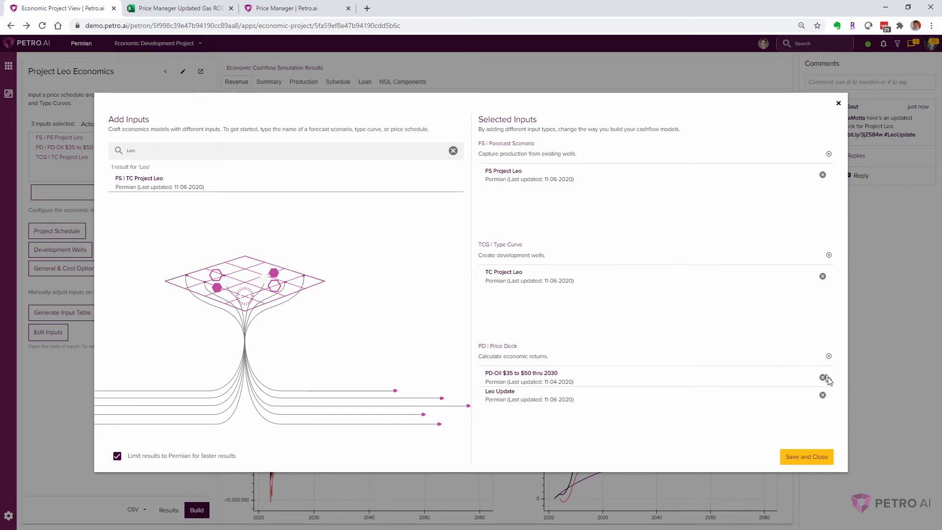
pyautogui.click(822, 377)
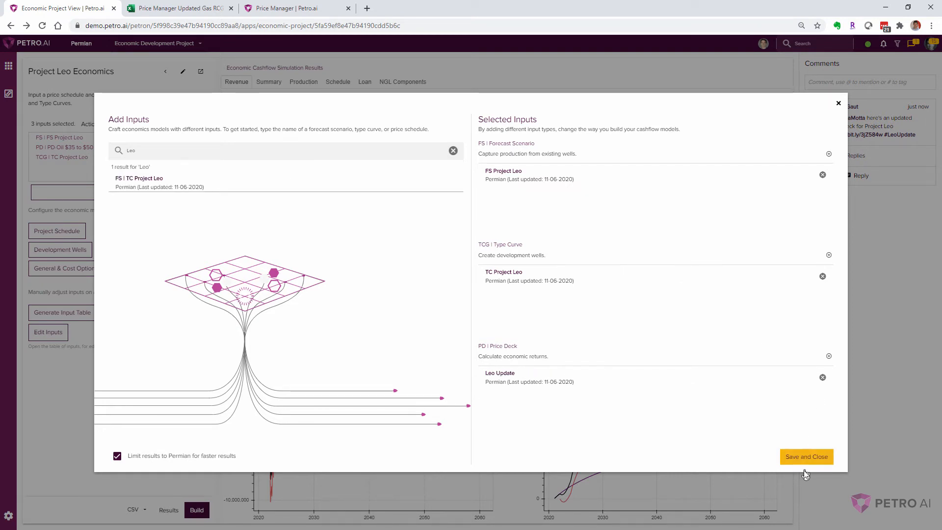
pyautogui.click(807, 456)
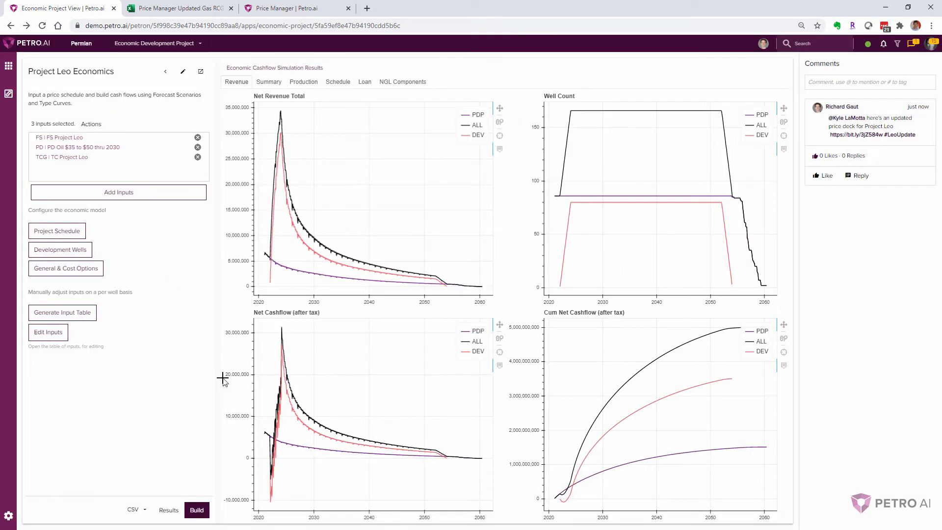
# Regenerate the per-well input table, confirming the overwrite of existing edits
pyautogui.click(63, 313)
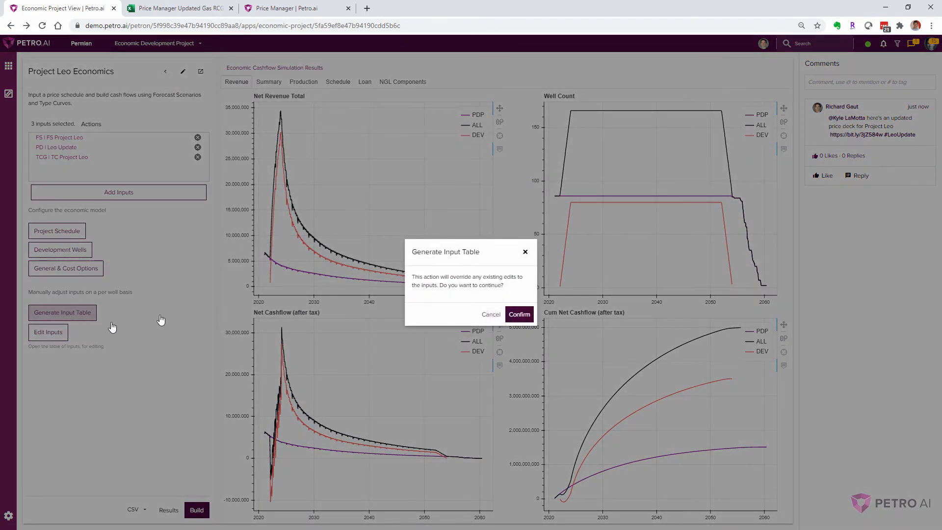
pyautogui.click(519, 314)
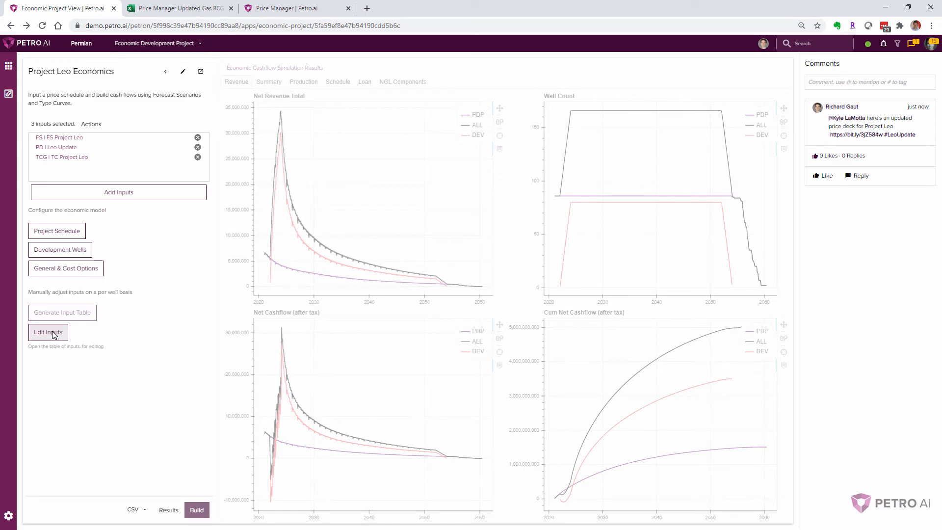
# Verify every well's Price Deck reads Leo Update and save the per-well inputs
pyautogui.click(48, 332)
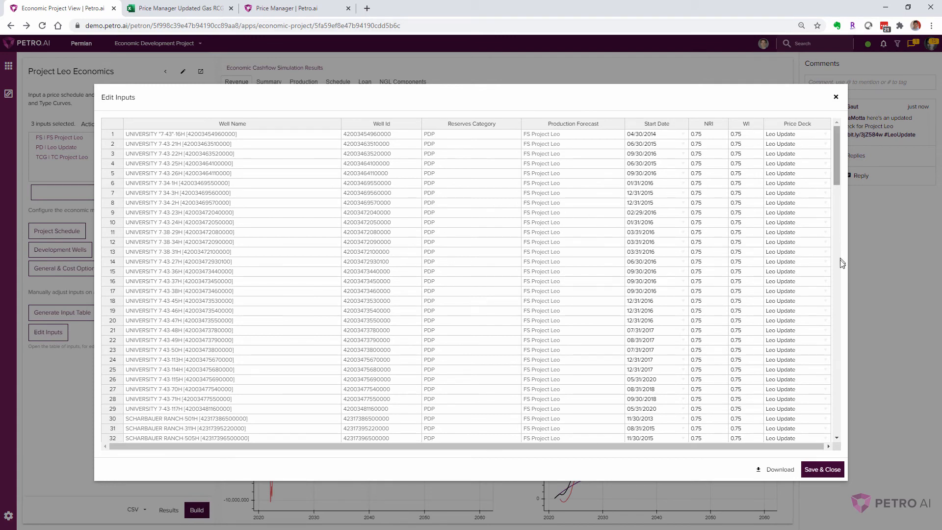
pyautogui.scroll(-3)
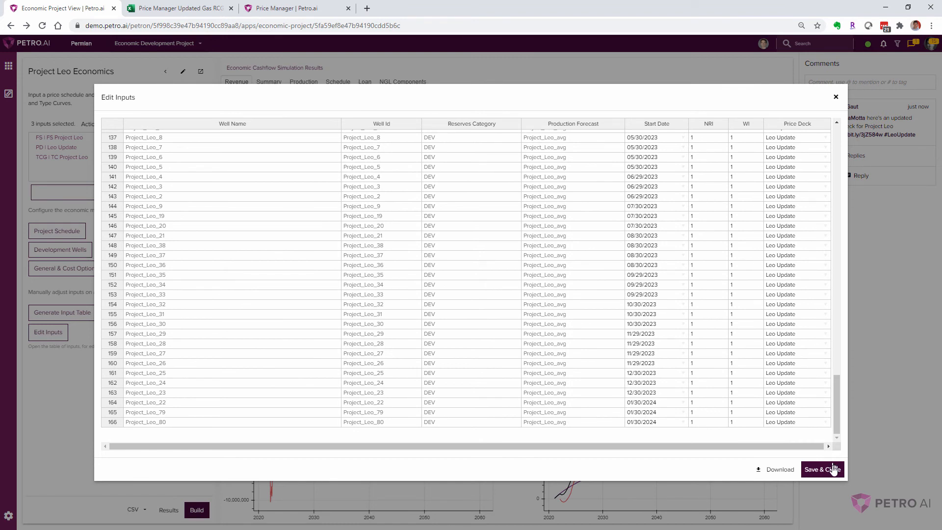
pyautogui.click(822, 469)
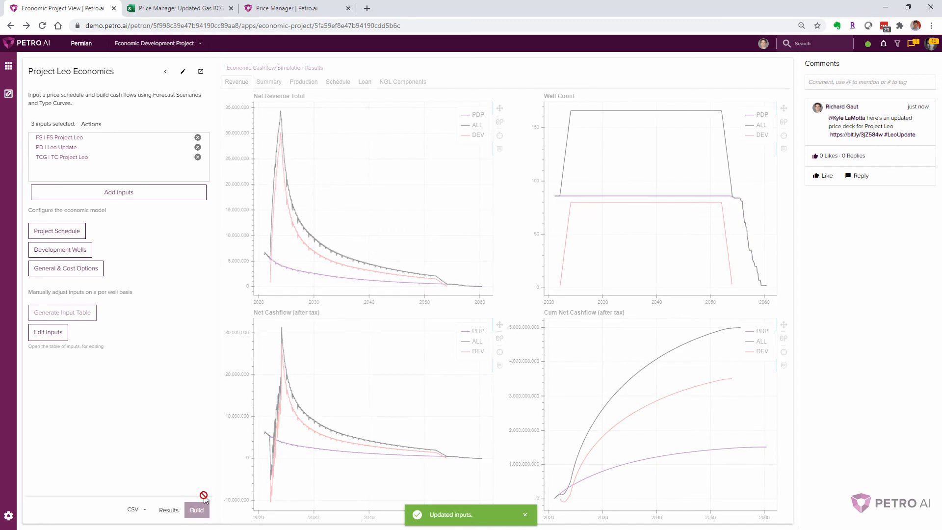
pyautogui.moveTo(207, 365)
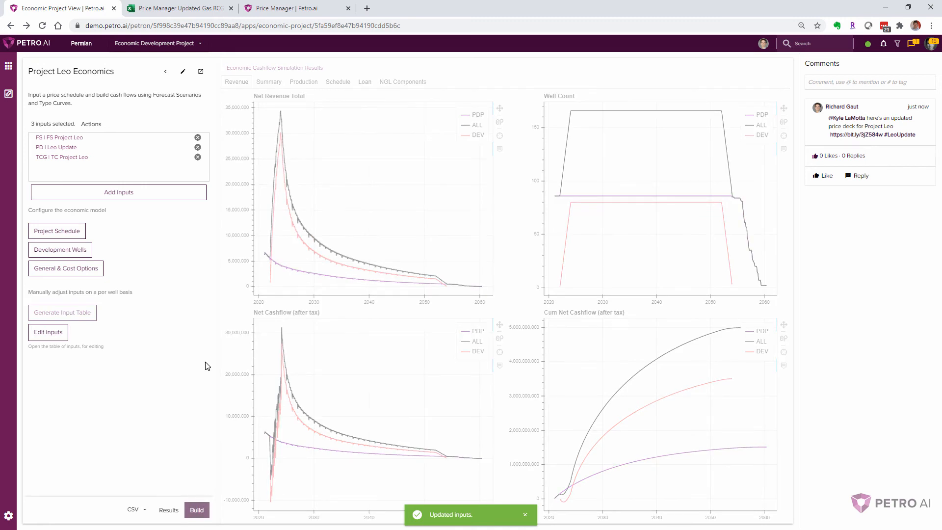